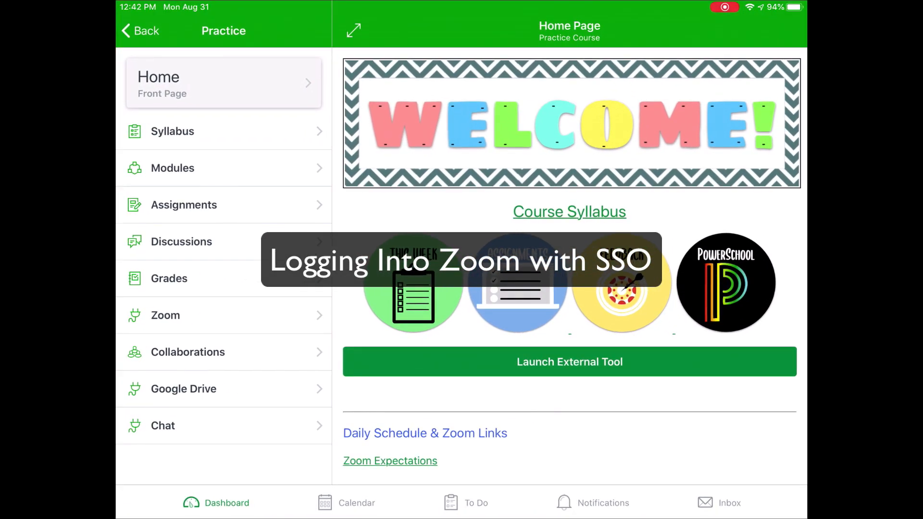
Scroll the course Home Page to Daily Schedule and follow the 1st Hr ZOOM Link.
scroll("down", 3)
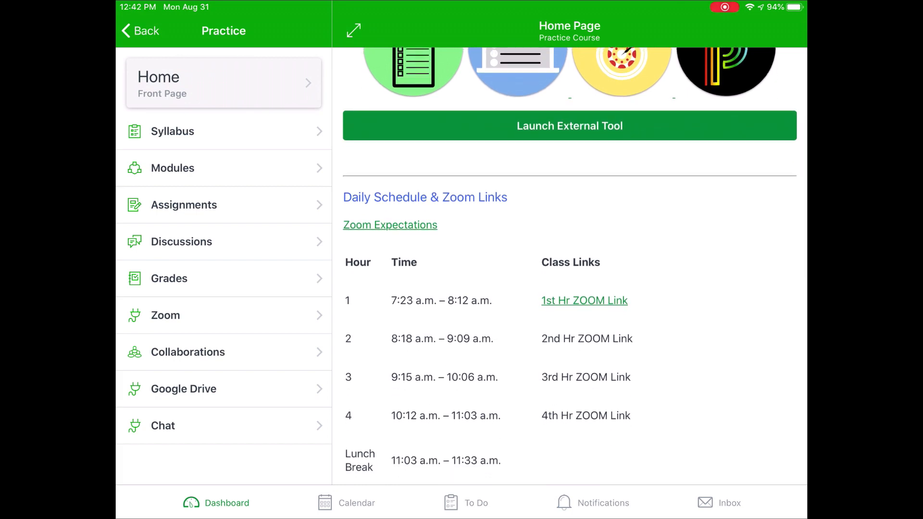
scroll("down", 3)
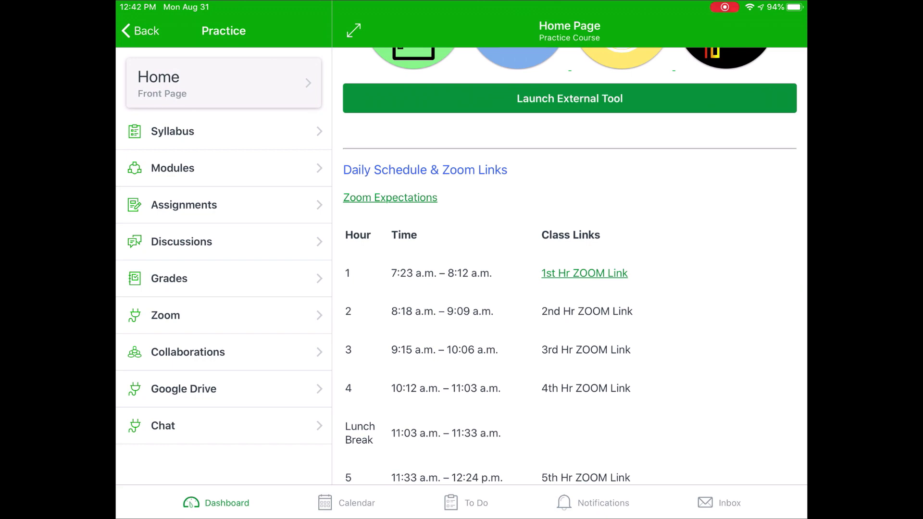
left_click(584, 272)
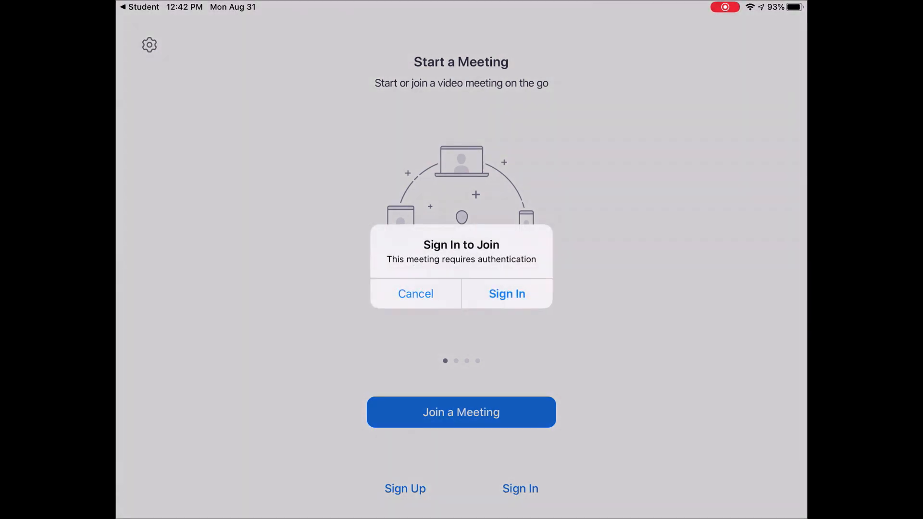
Accept the Sign In to Join alert and bring up Zoom's sign-in options.
left_click(416, 293)
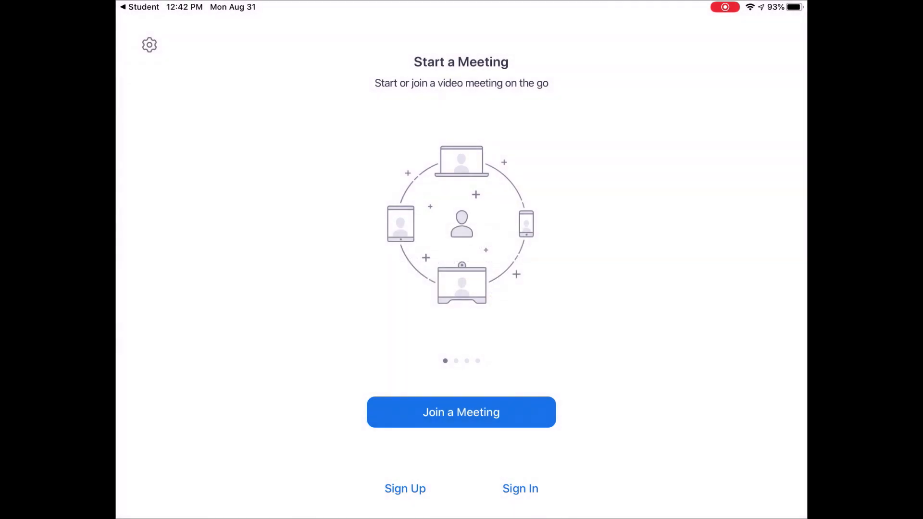
left_click(520, 488)
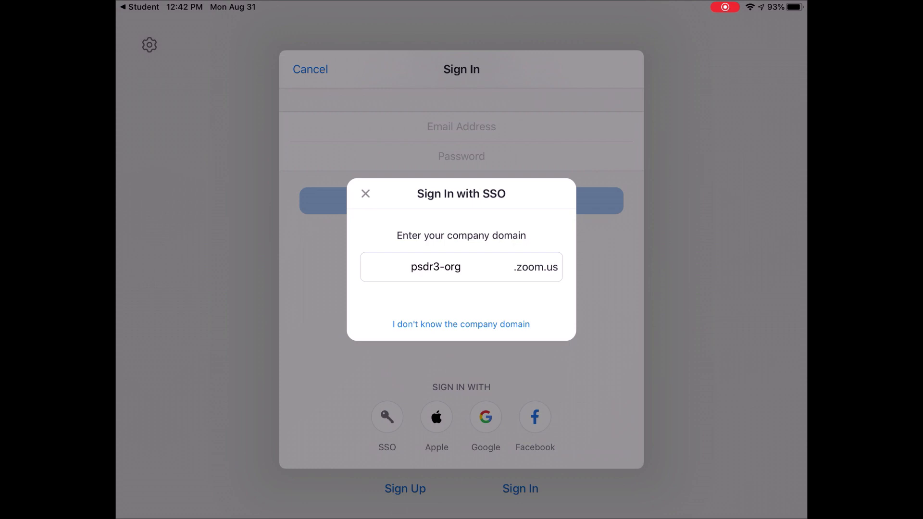
Dismiss the domain prompt and reopen single sign-on with psdr3-org as company domain.
left_click(365, 193)
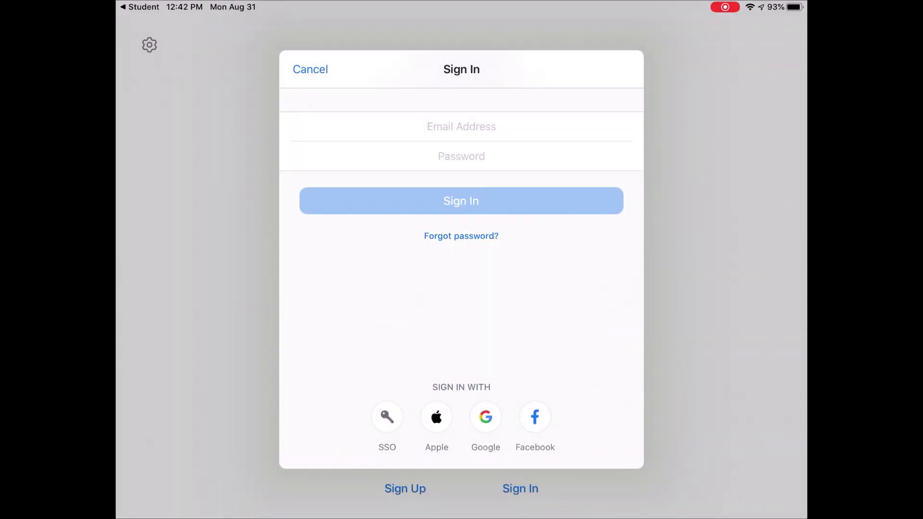
left_click(386, 417)
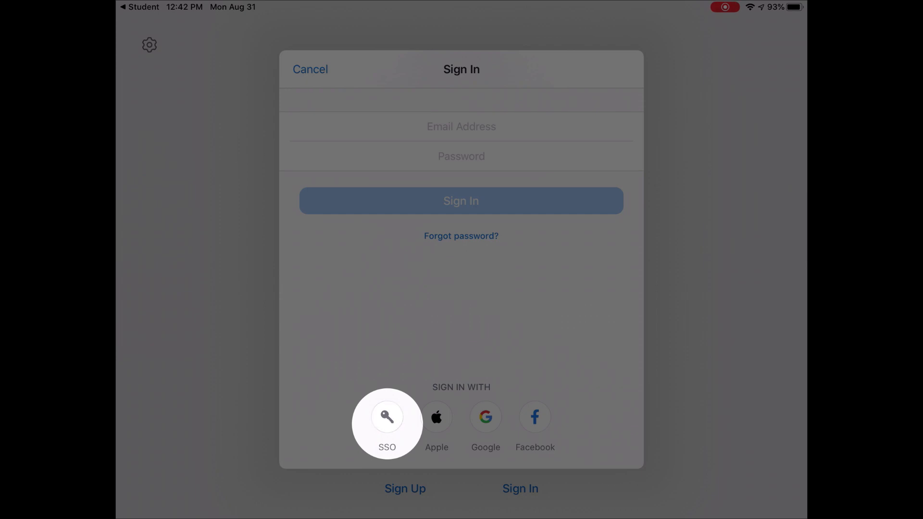
left_click(386, 417)
type("psdr3-org")
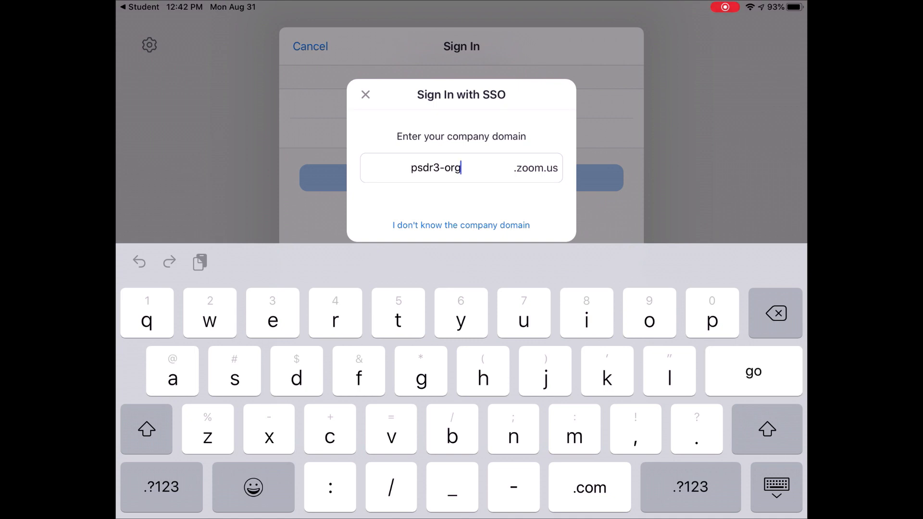
Submit the psdr3-org domain and pick the school Google account to sign in.
left_click(753, 372)
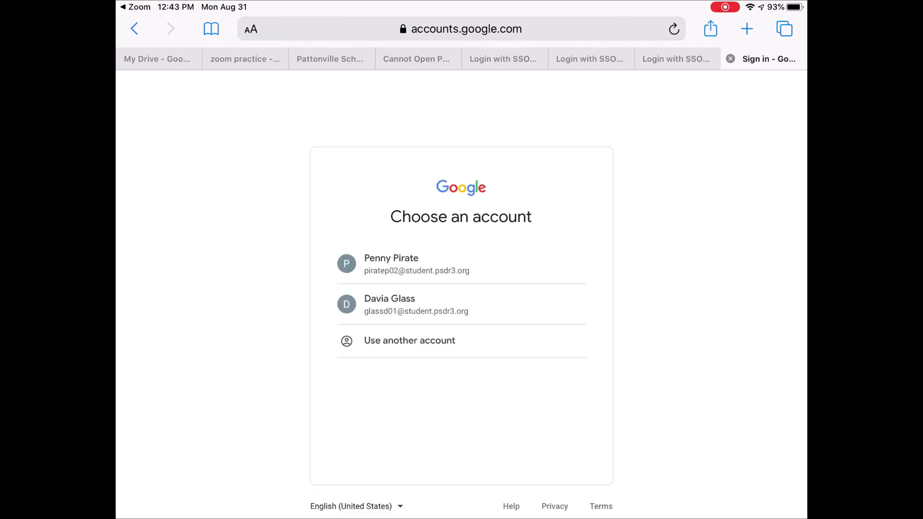
left_click(416, 264)
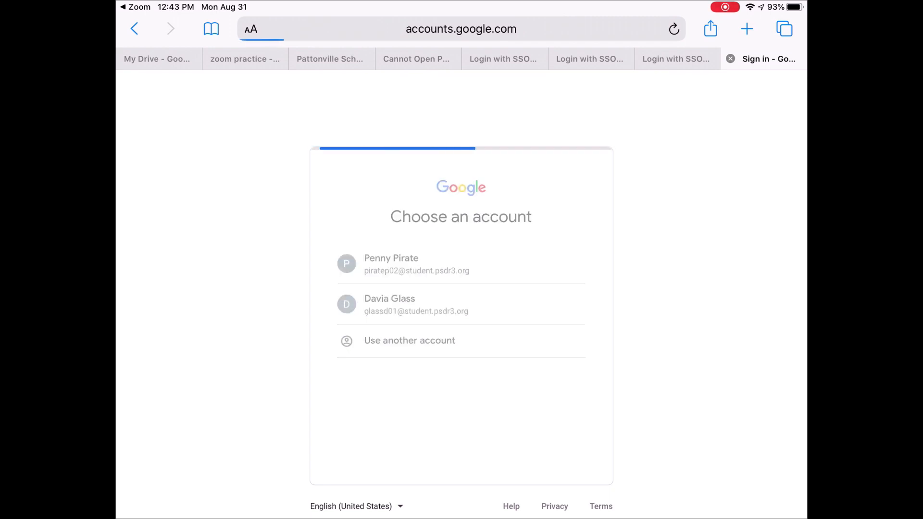
left_click(412, 304)
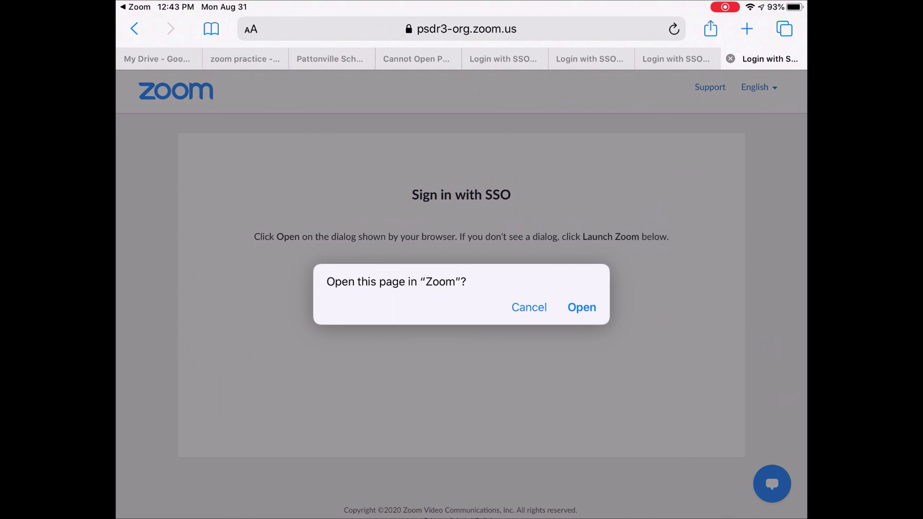
Open the sign-in page in Zoom to wait for the 1st Hour Zoom Class host.
left_click(580, 308)
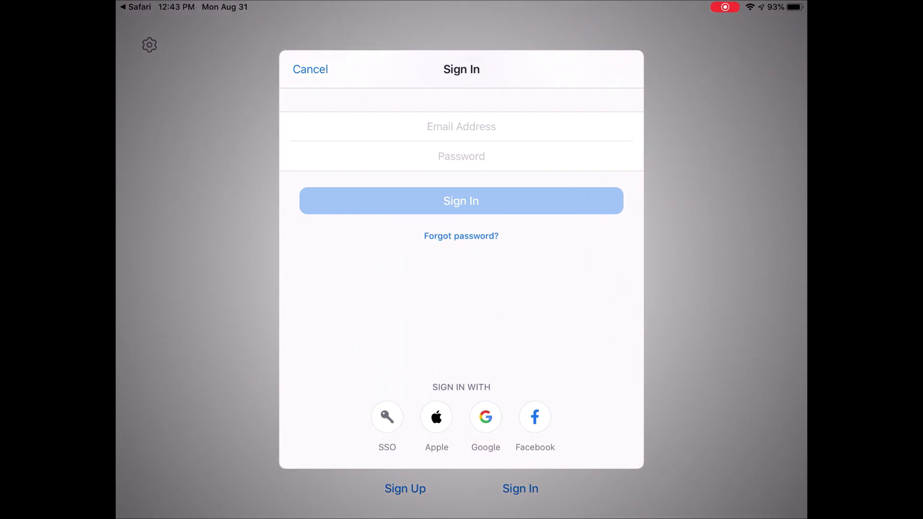
left_click(311, 69)
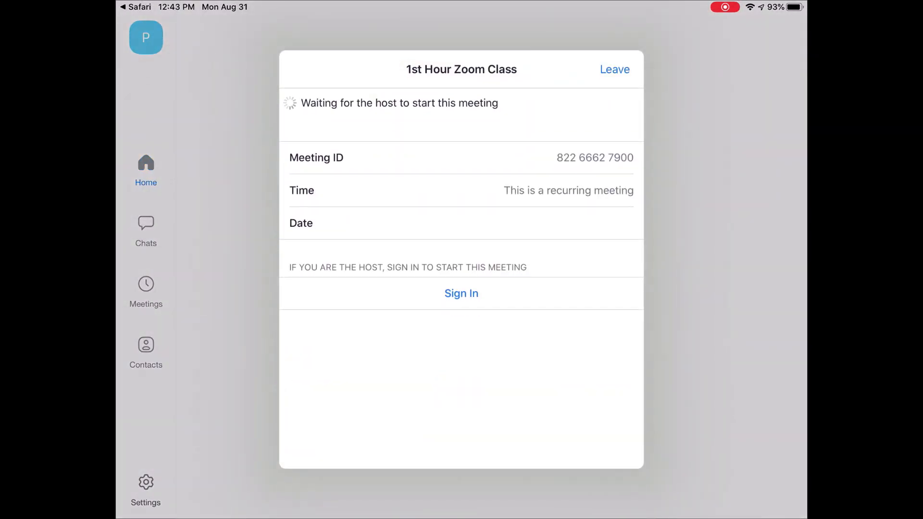